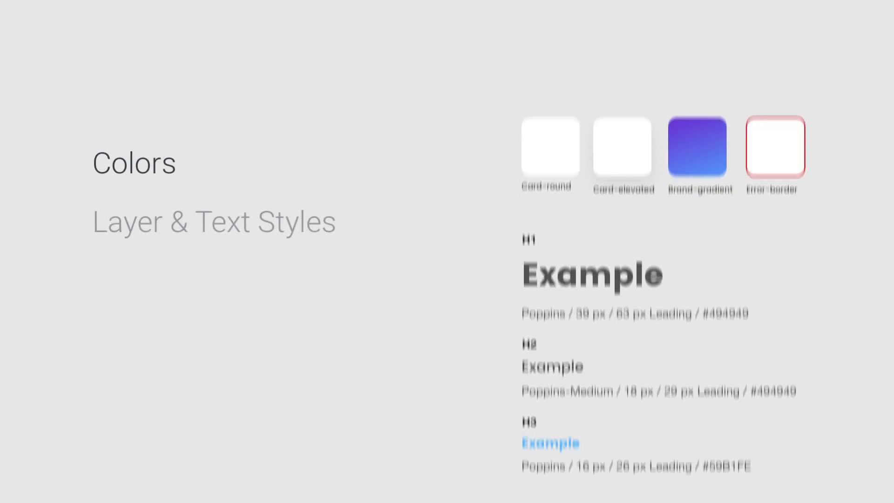
# Add the selected layer's blue to DSM Colors and name it primary-brand
pyautogui.scroll(-3)
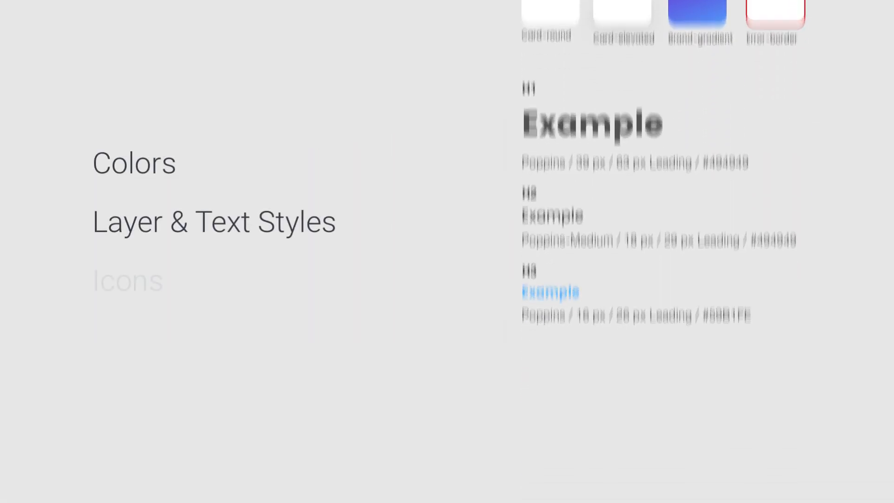
pyautogui.click(127, 281)
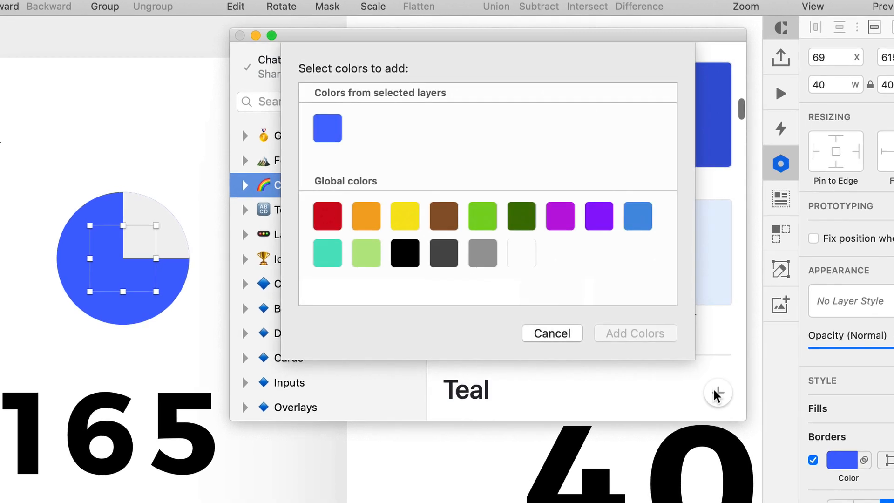
pyautogui.click(326, 128)
pyautogui.write('primary-')
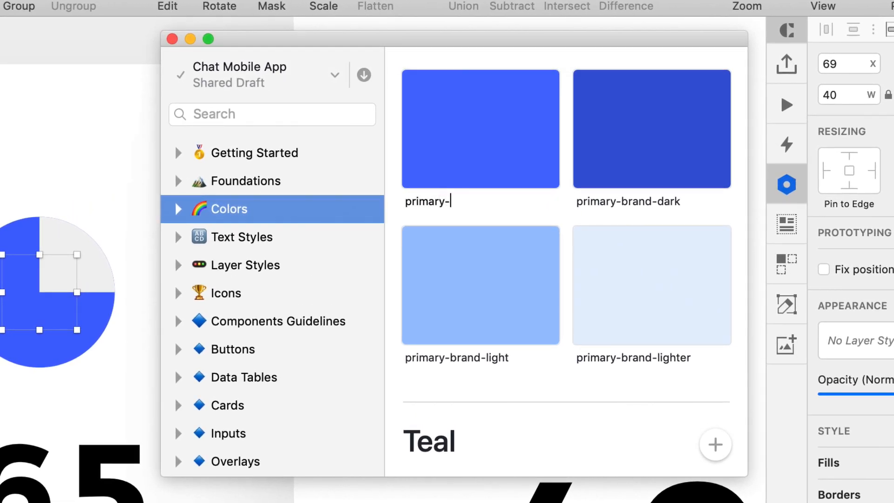
pyautogui.write('brand')
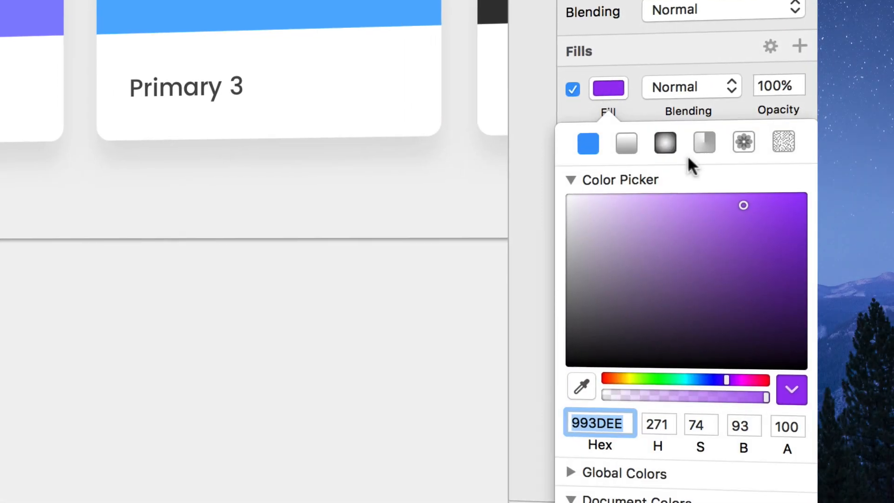
# Convert the solid purple fill (993DEE) to a linear gradient fill
pyautogui.click(746, 205)
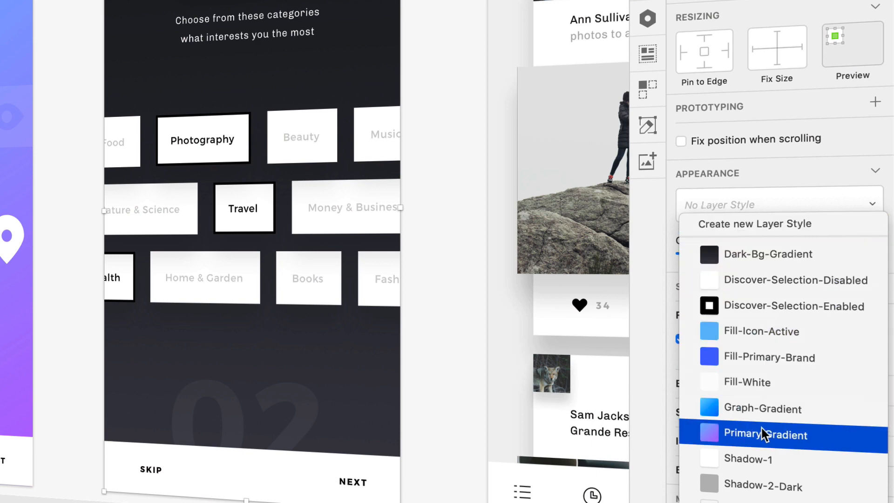
# Apply the Primary Gradient layer style to the discover screen background
pyautogui.click(765, 434)
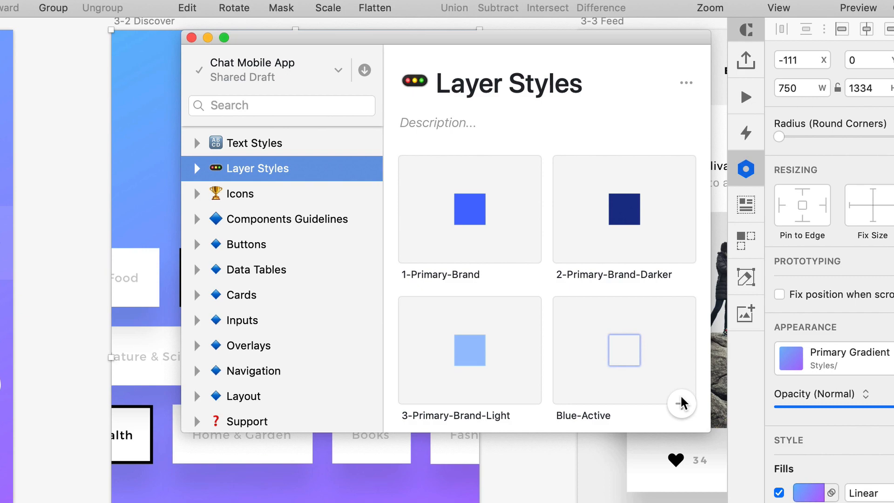
# Add all of the document's shared layer styles to the DSM Layer Styles section
pyautogui.click(681, 403)
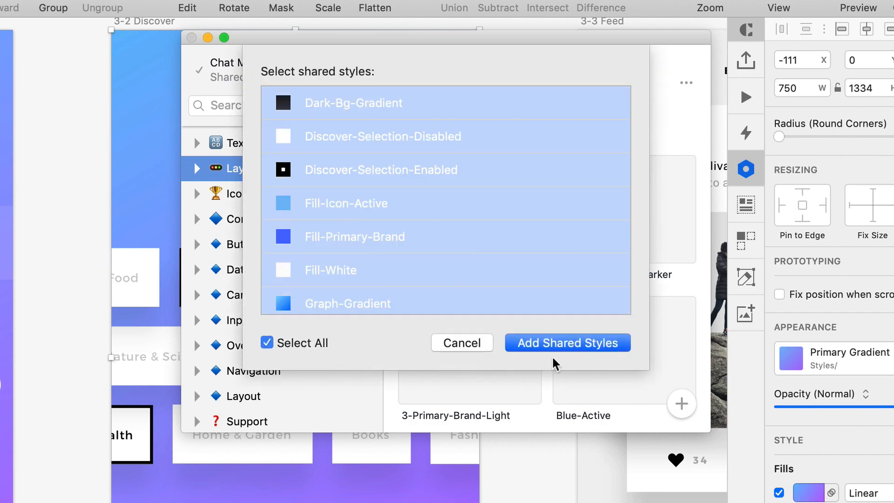
pyautogui.click(568, 343)
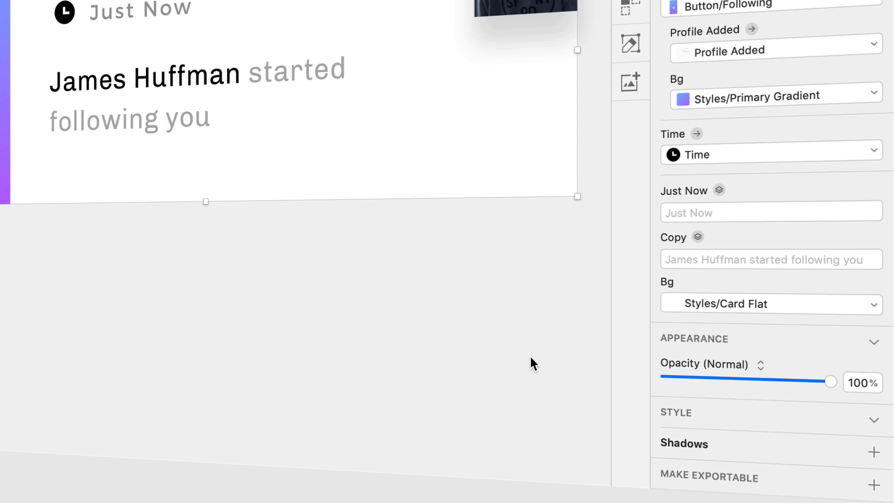
# Deselect the following-notification card after setting its Primary Gradient and Card Flat backgrounds
pyautogui.click(771, 304)
pyautogui.write('N')
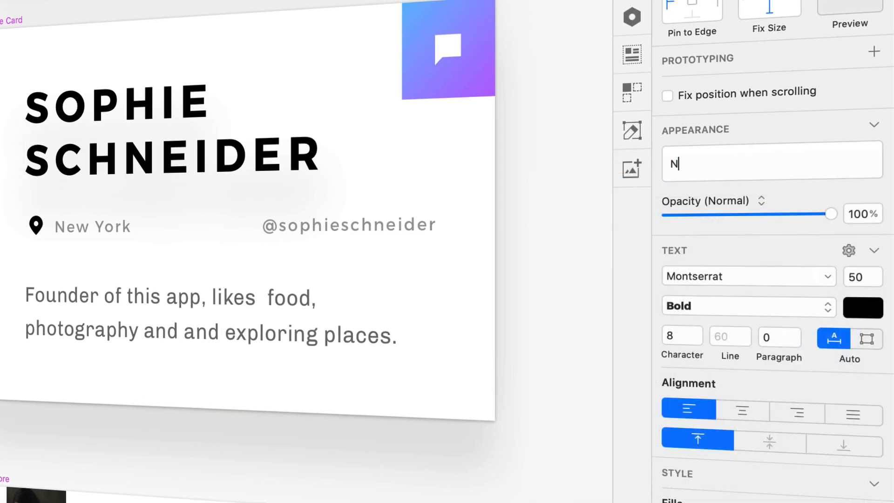
pyautogui.click(771, 159)
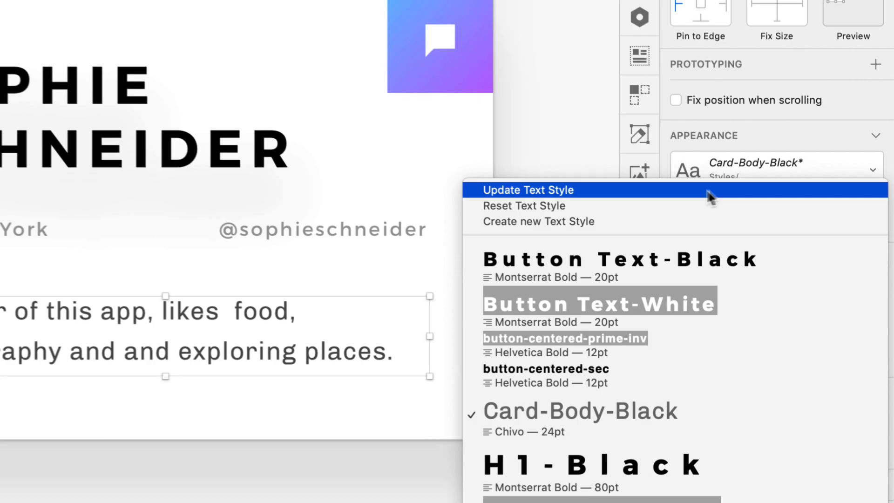
pyautogui.moveTo(628, 205)
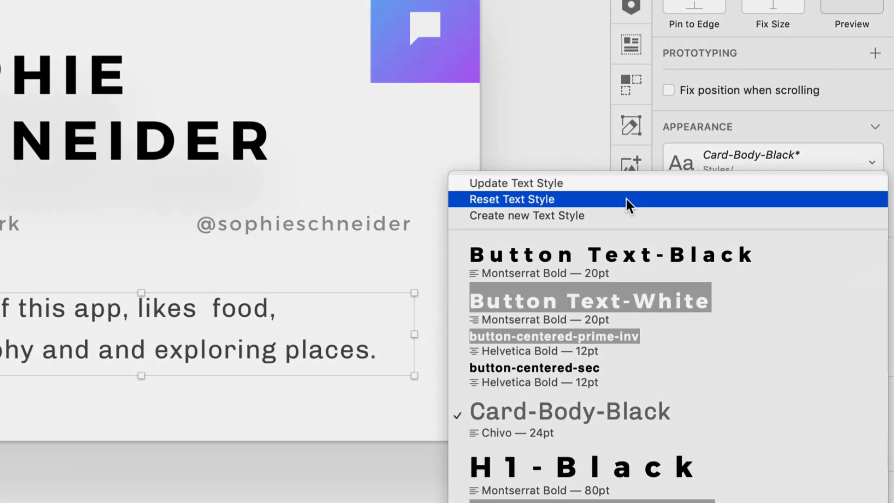
pyautogui.moveTo(597, 188)
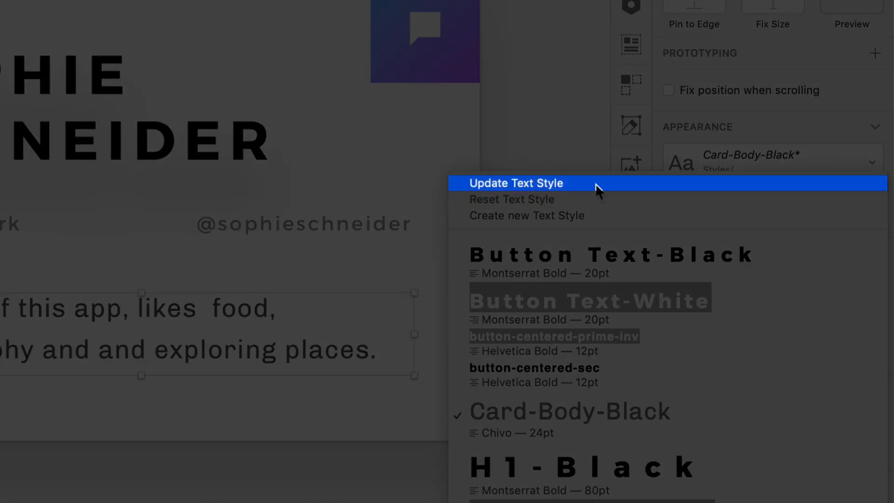
# Update the Card-Body-Black text style from the edited description text
pyautogui.click(516, 182)
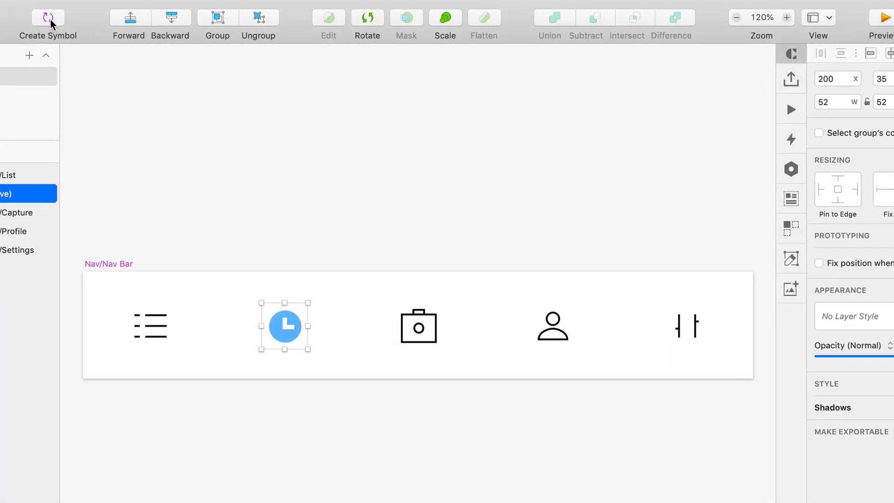
# Create a symbol from the blue active clock icon in the Nav Bar
pyautogui.click(46, 17)
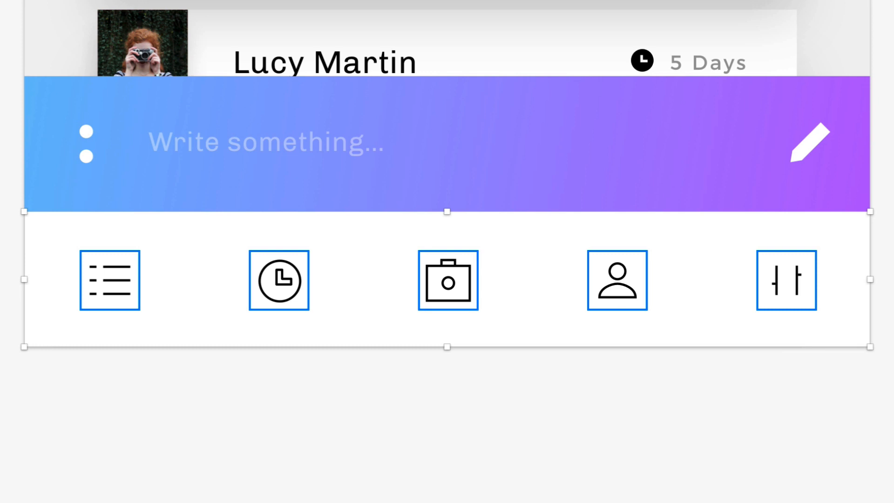
# Set the chat screen Nav Bar's History override to Nav/Active/History
pyautogui.click(785, 238)
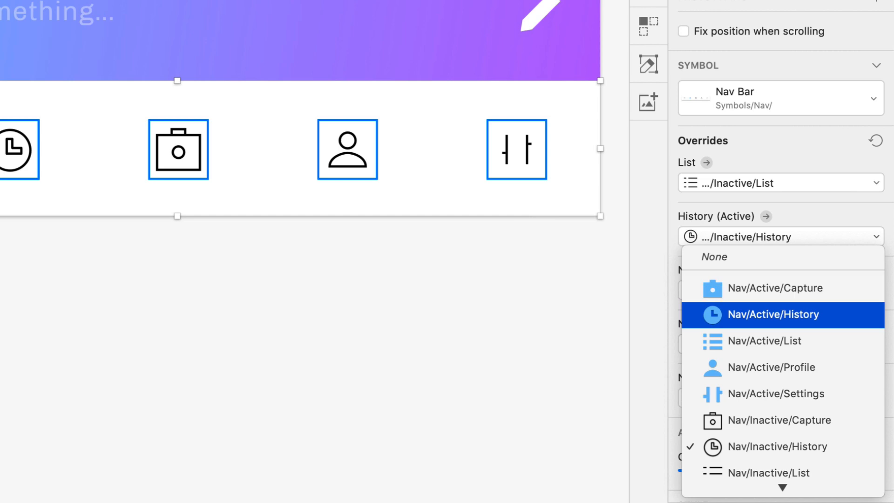
pyautogui.click(774, 315)
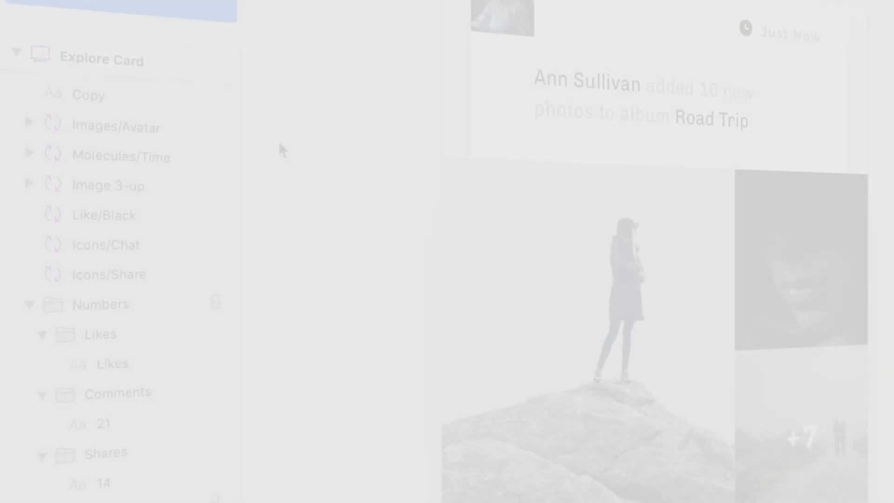
pyautogui.click(117, 127)
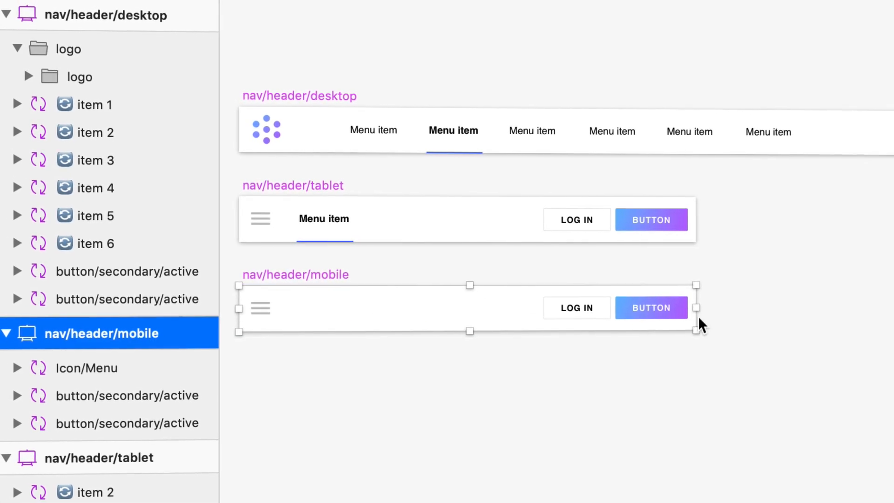
# Resize the nav/header/mobile artboard to 320 × 64 with login buttons kept right-aligned
pyautogui.moveTo(696, 308); pyautogui.dragTo(475, 311)
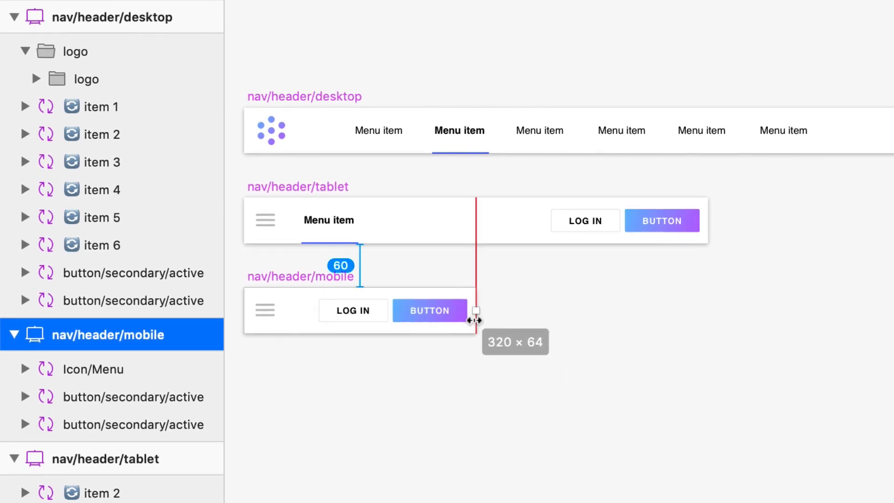
pyautogui.moveTo(478, 369)
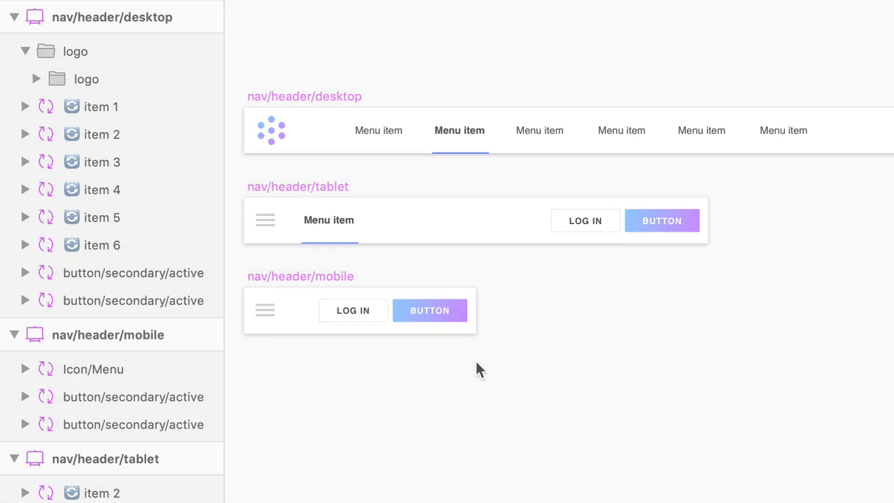